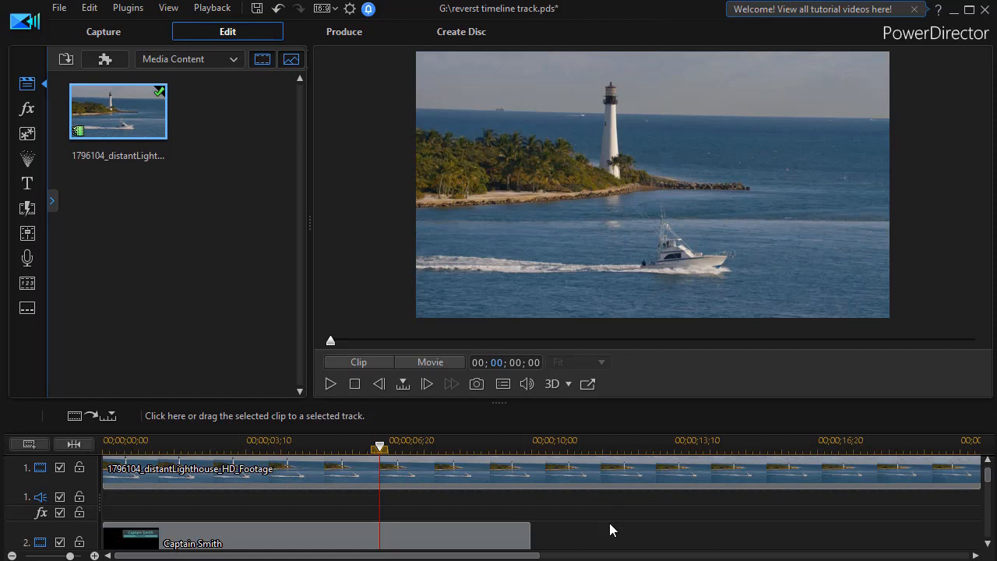
{"action": "mouse_move", "coordinate": [618, 543]}
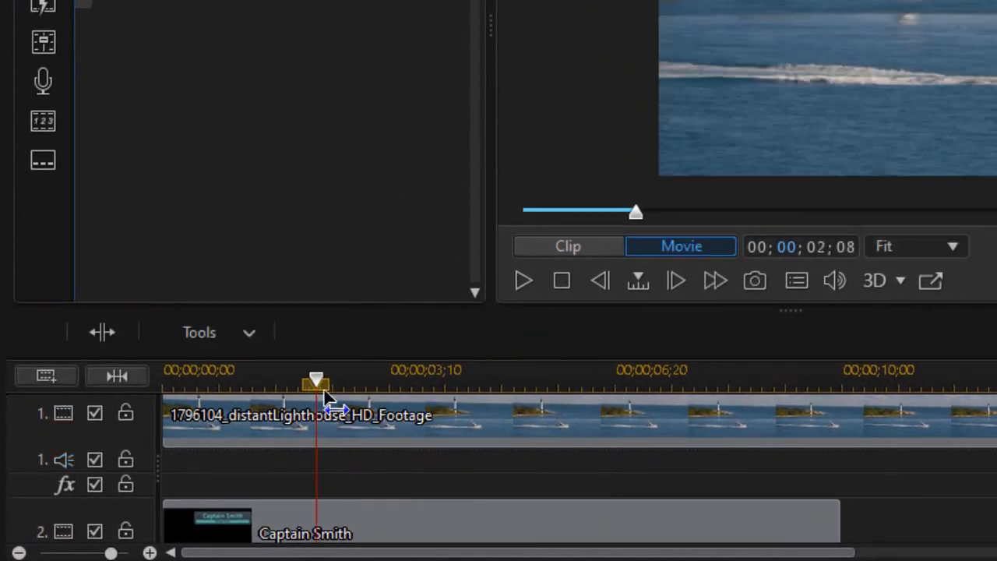
{"action": "mouse_move", "coordinate": [477, 515]}
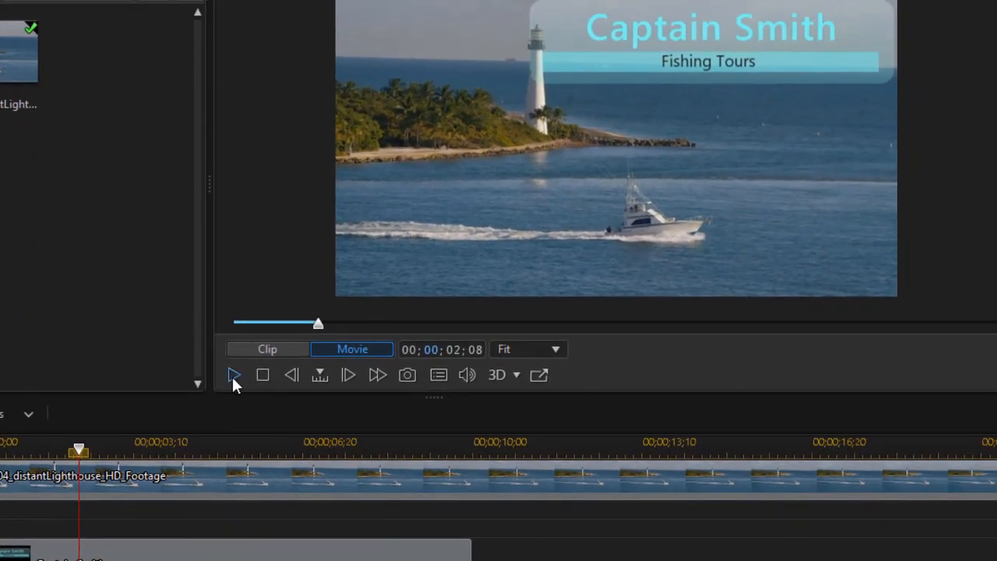
Preview the movie, then place the green 19,228,4 color board on track 3 near 10 seconds.
{"action": "left_click", "coordinate": [234, 375]}
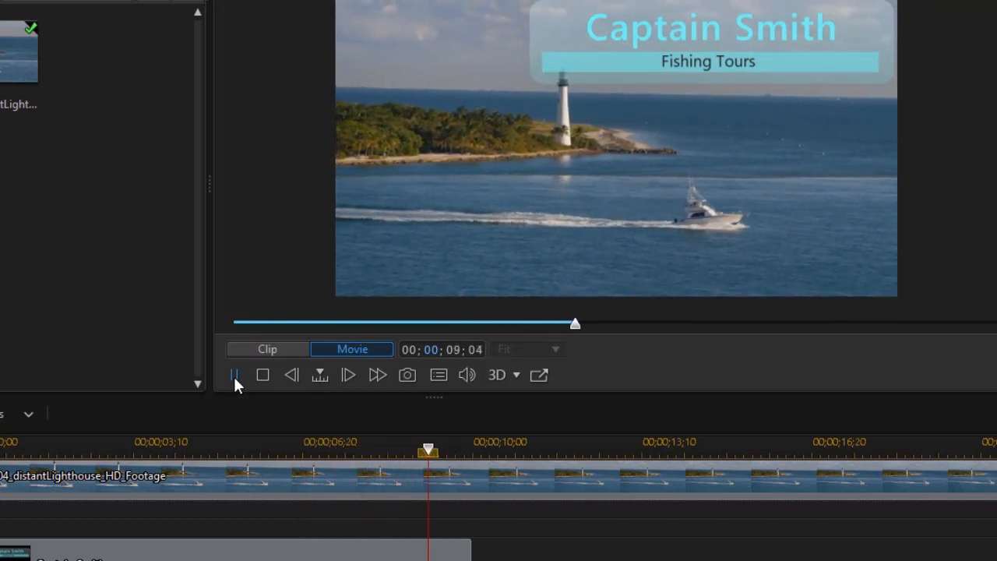
{"action": "left_click", "coordinate": [235, 375]}
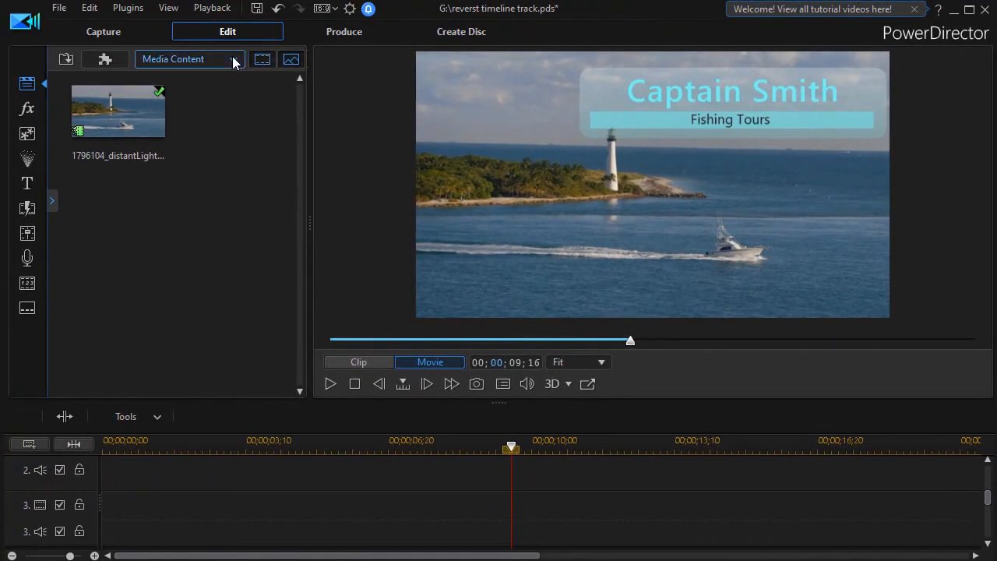
{"action": "left_click", "coordinate": [233, 58]}
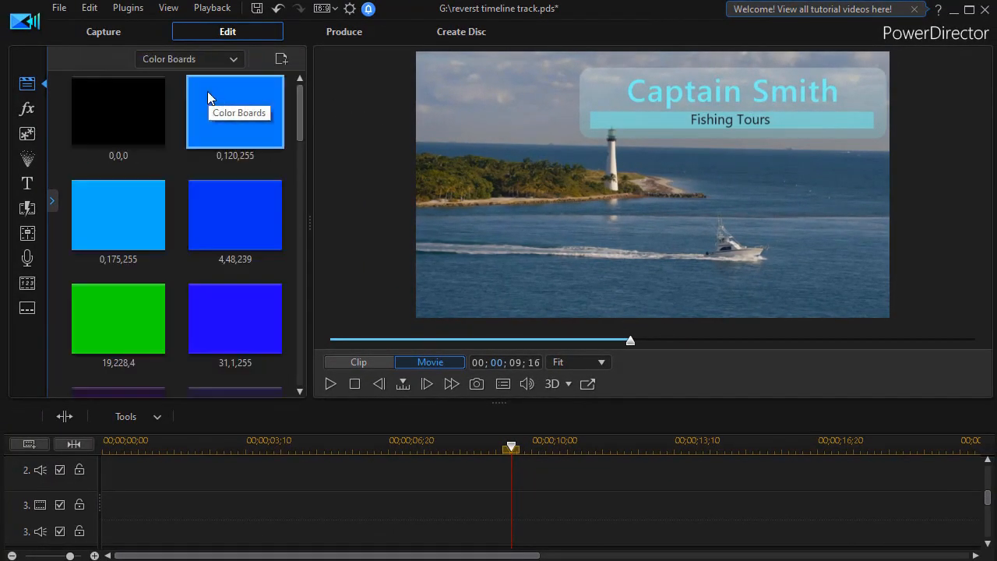
{"action": "left_click_drag", "start_coordinate": [118, 318], "coordinate": [457, 350]}
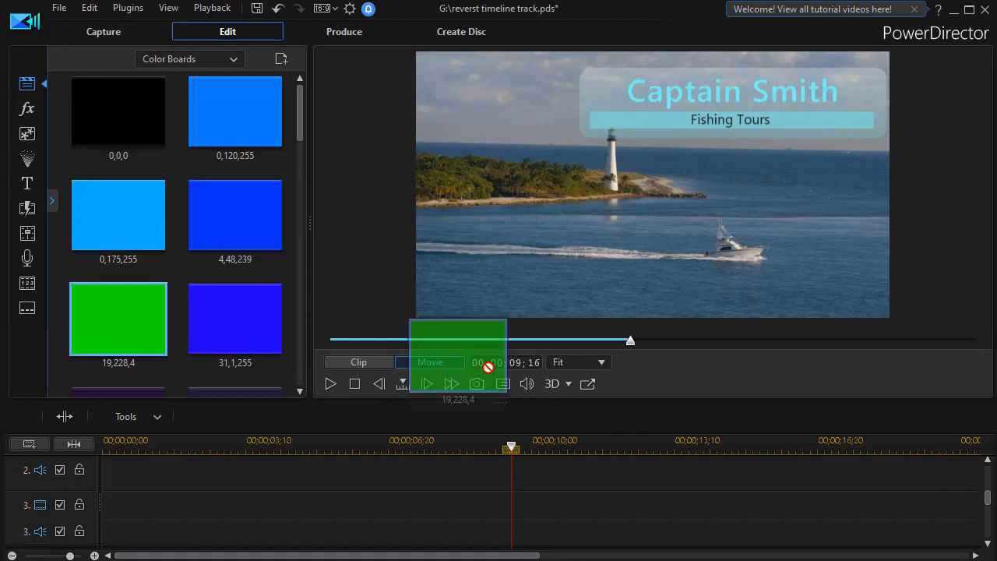
{"action": "left_click_drag", "start_coordinate": [117, 318], "coordinate": [666, 520]}
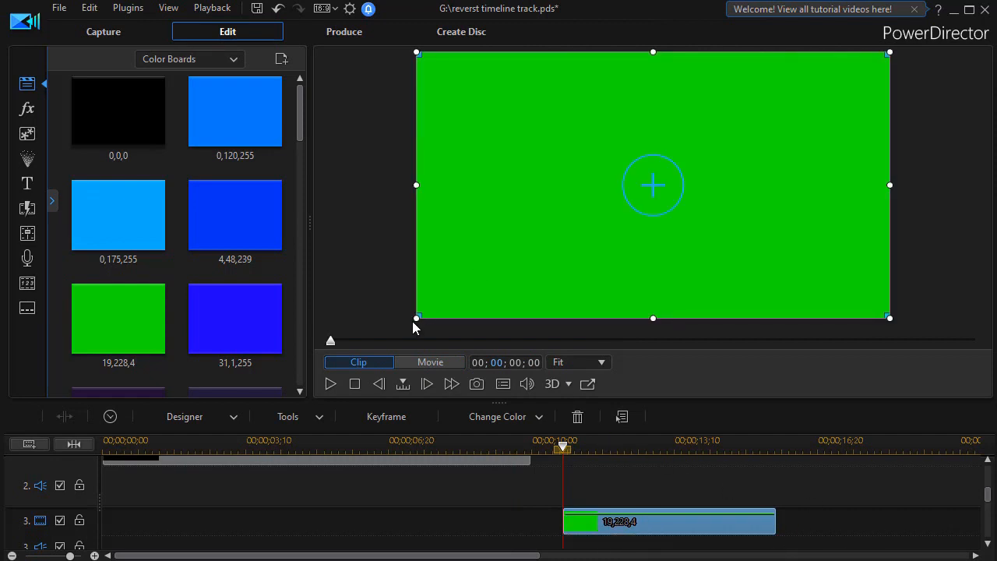
Shrink the green board to a small rectangle and move it toward the upper centre of the frame.
{"action": "left_click_drag", "start_coordinate": [417, 317], "coordinate": [487, 278]}
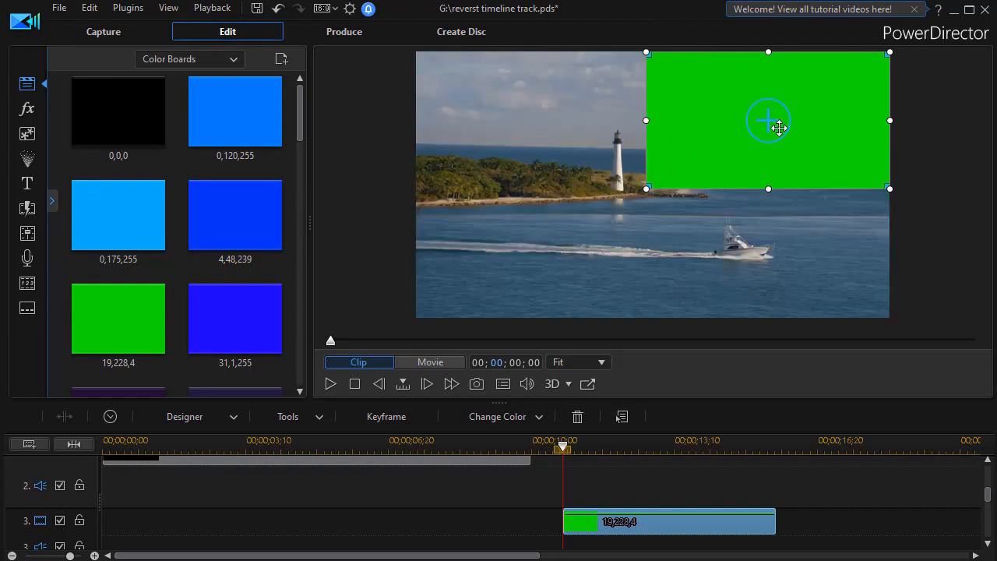
{"action": "left_click_drag", "start_coordinate": [767, 120], "coordinate": [665, 159]}
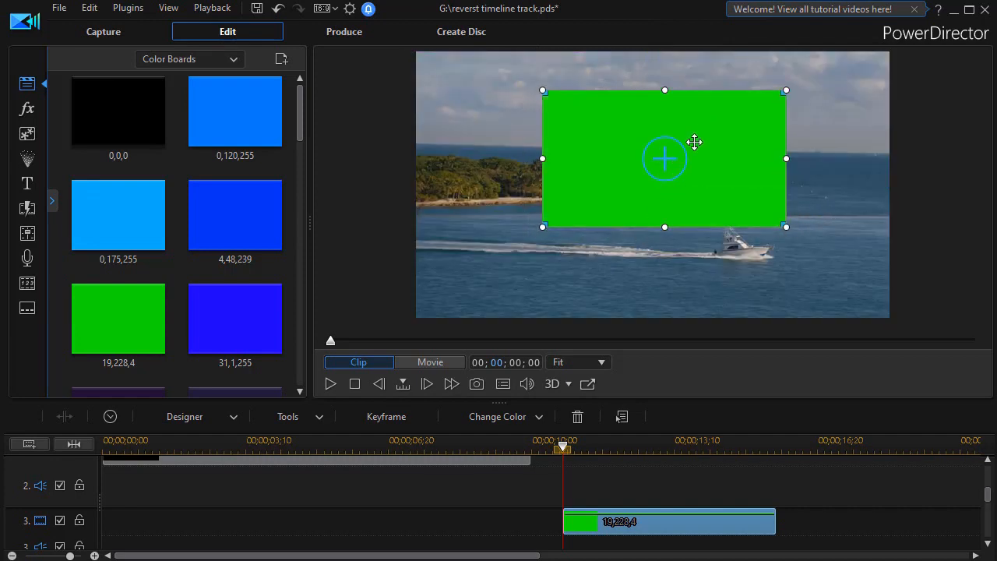
{"action": "mouse_move", "coordinate": [342, 395]}
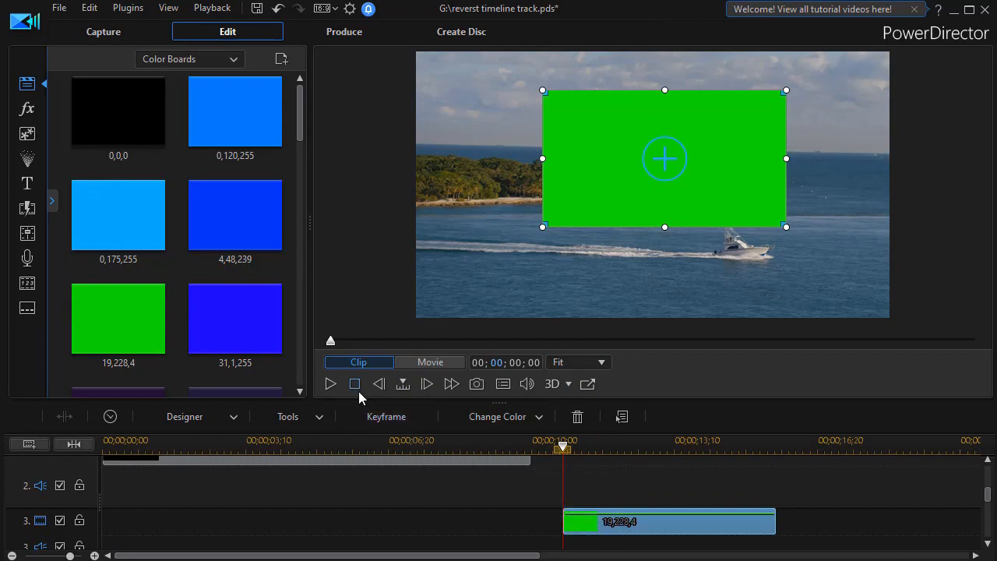
{"action": "mouse_move", "coordinate": [330, 384]}
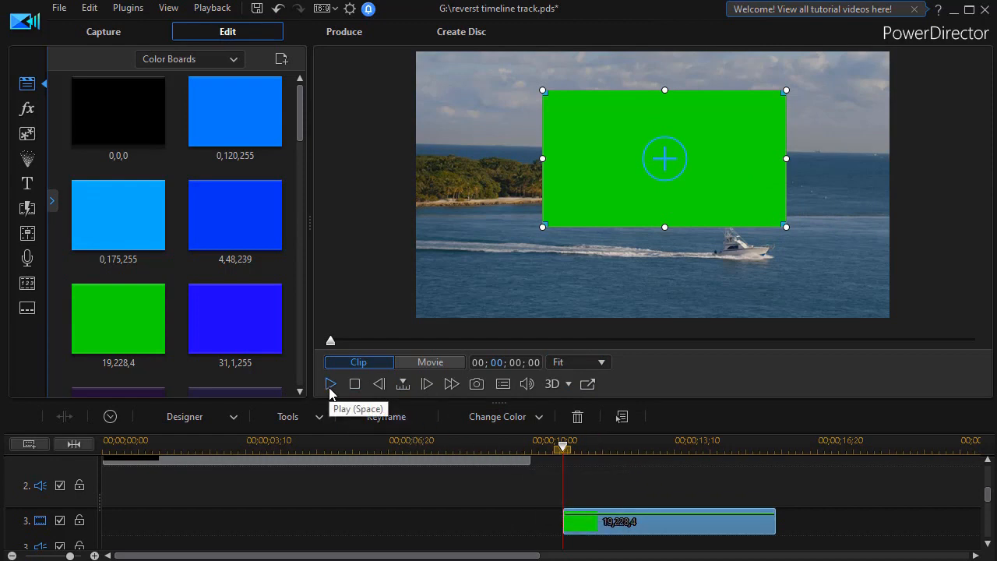
Play past the green overlay, pause, and select the green board clip on track 3 for repositioning.
{"action": "left_click", "coordinate": [430, 362]}
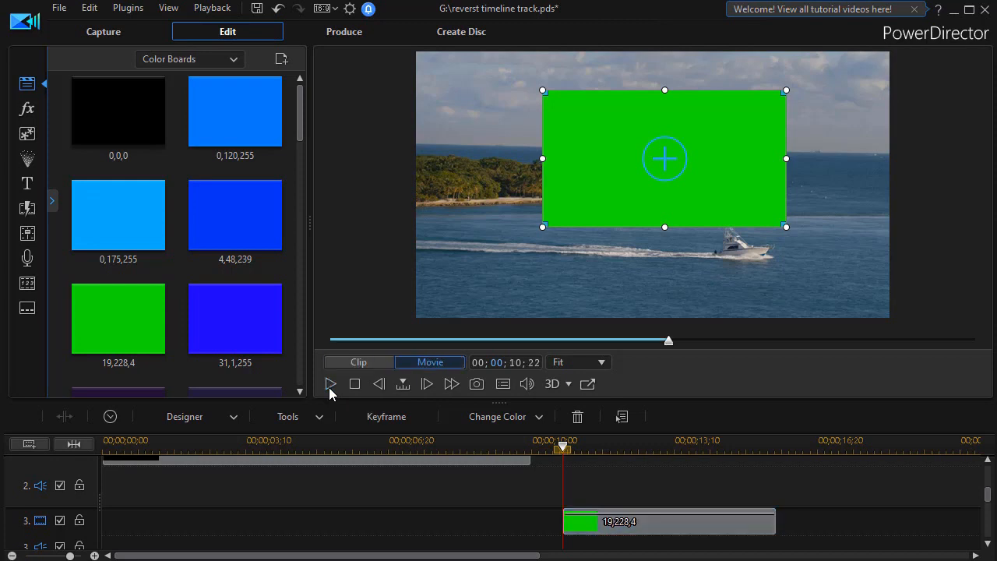
{"action": "left_click", "coordinate": [330, 383]}
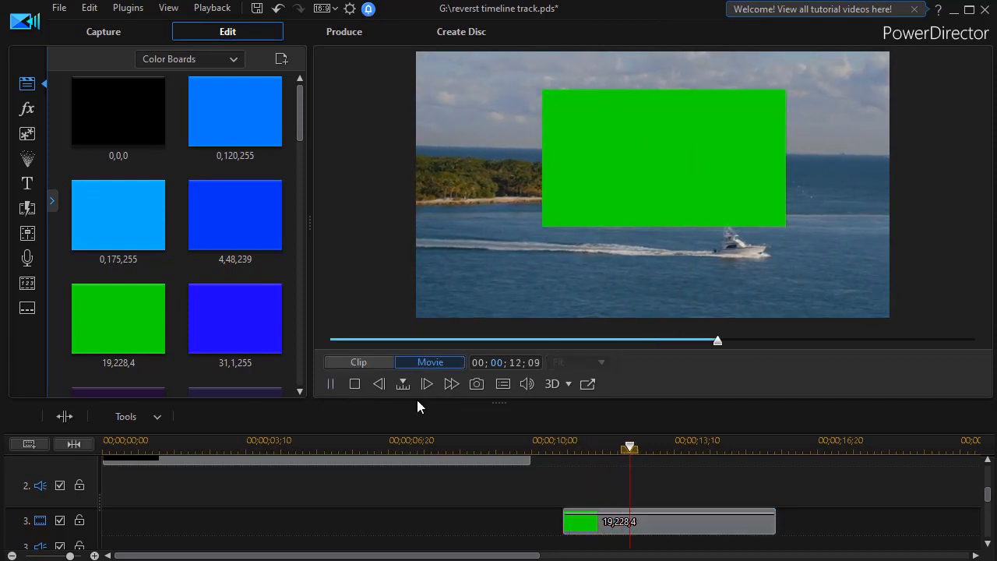
{"action": "left_click", "coordinate": [330, 384]}
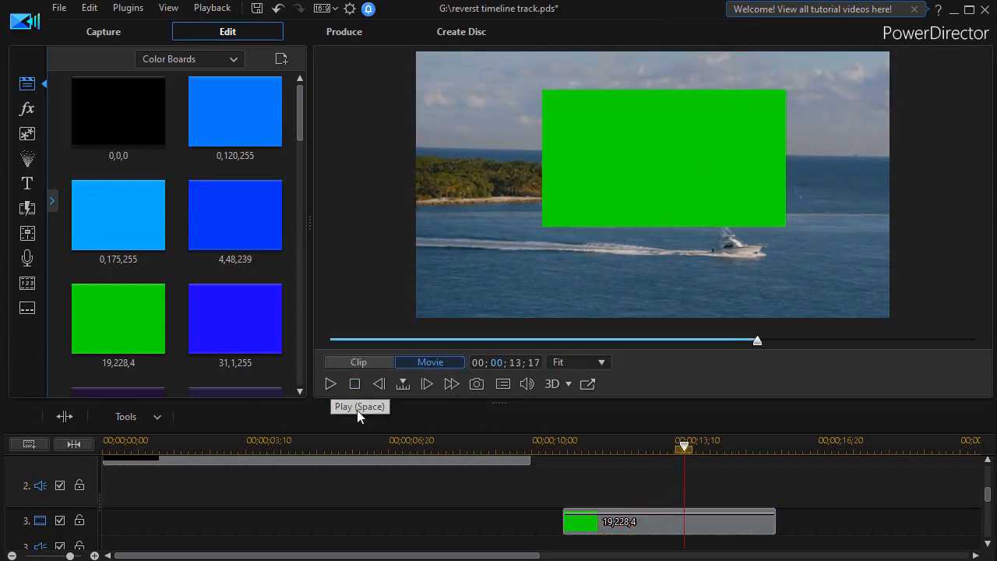
{"action": "mouse_move", "coordinate": [361, 516]}
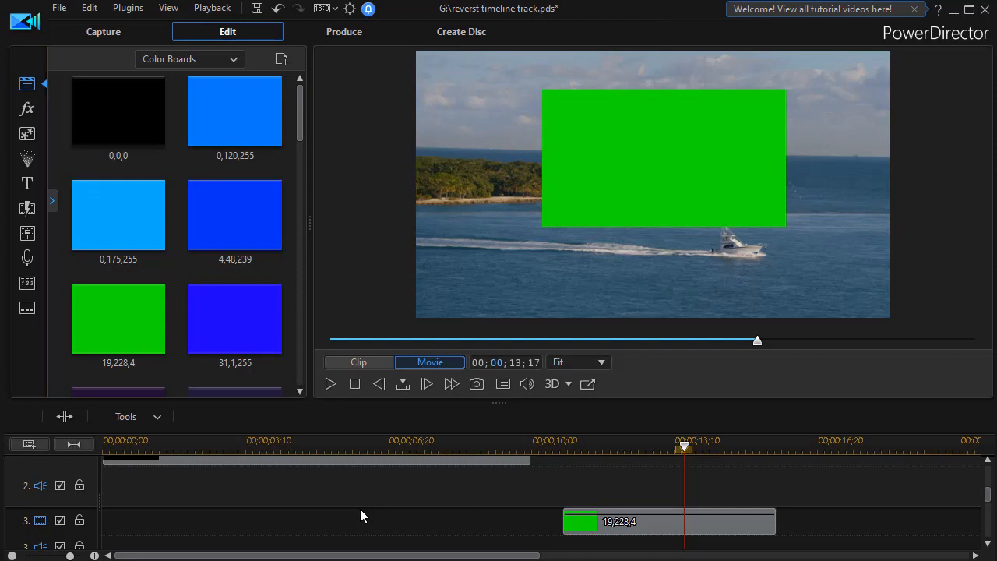
{"action": "left_click", "coordinate": [670, 523]}
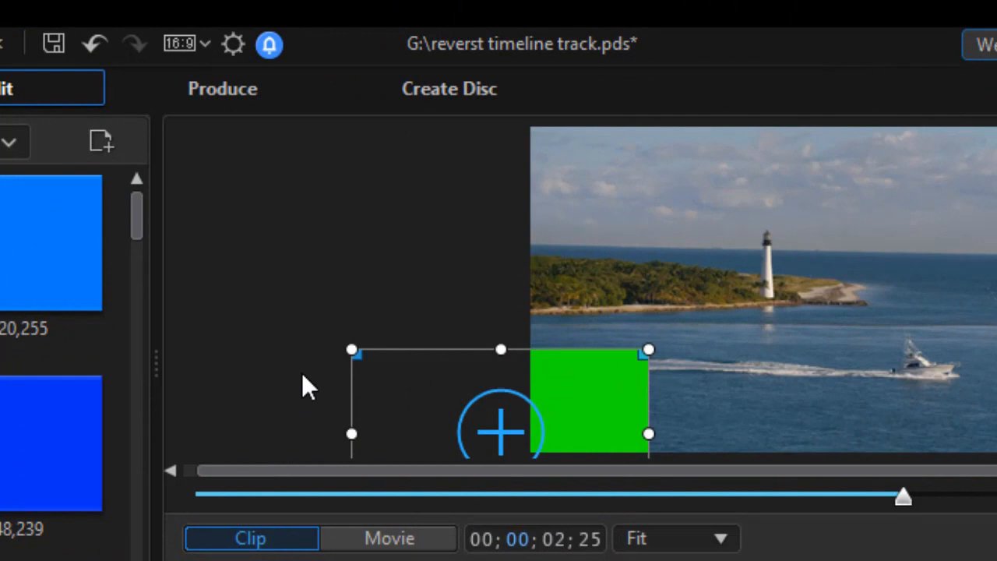
{"action": "mouse_move", "coordinate": [243, 230]}
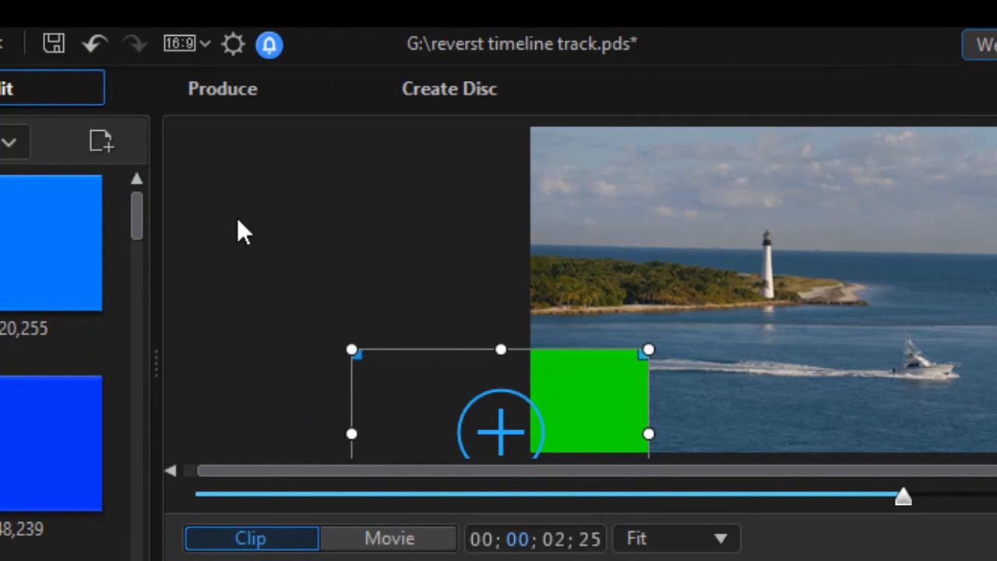
{"action": "mouse_move", "coordinate": [234, 46]}
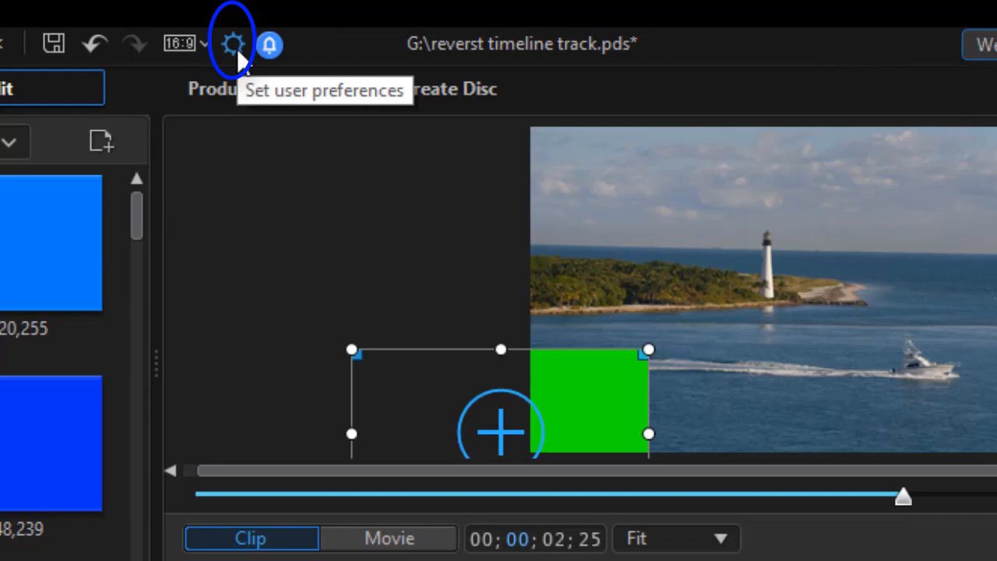
In Preferences > Editing, tick 'Reverse timeline track order (track 1 at bottom)'.
{"action": "left_click", "coordinate": [233, 44]}
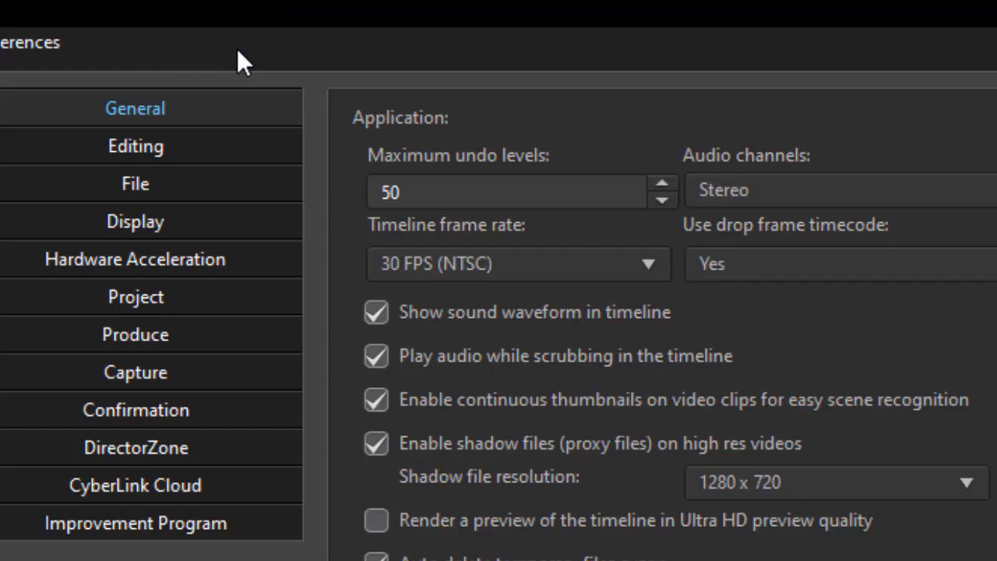
{"action": "mouse_move", "coordinate": [252, 152]}
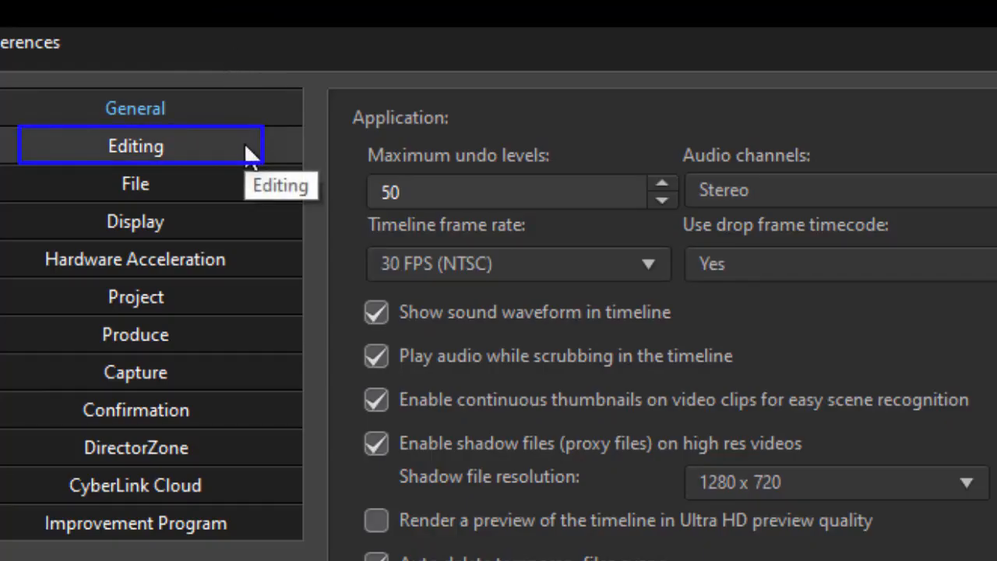
{"action": "left_click", "coordinate": [135, 146]}
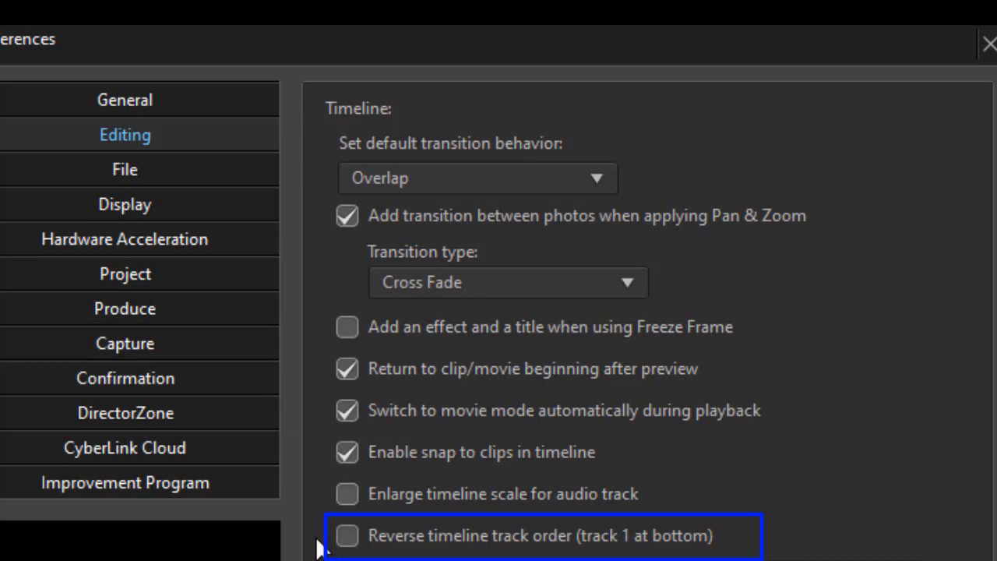
{"action": "left_click", "coordinate": [347, 536]}
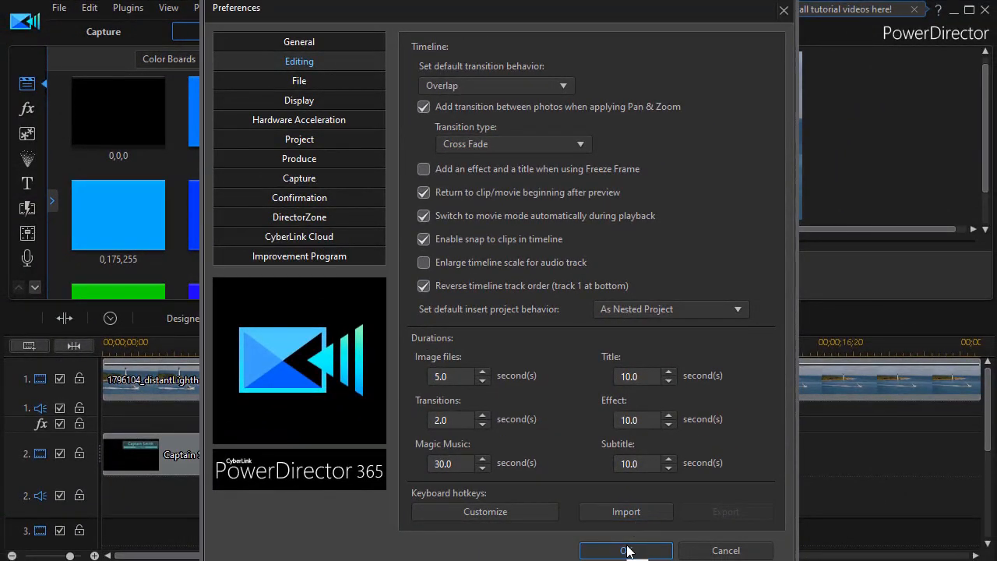
Apply the reversed track order, then untick it again in Editing preferences so track 1 returns to the top.
{"action": "left_click", "coordinate": [626, 551]}
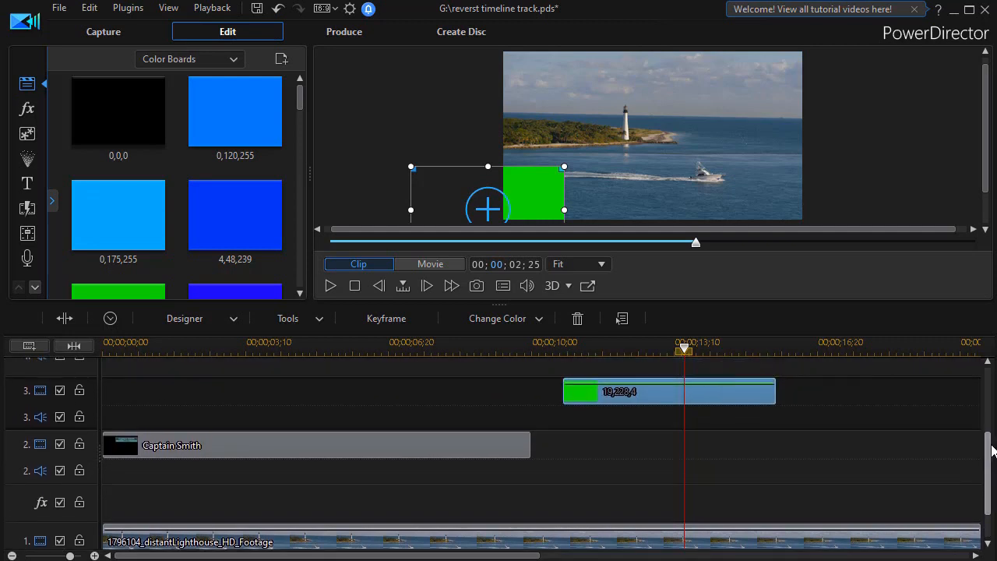
{"action": "mouse_move", "coordinate": [685, 391]}
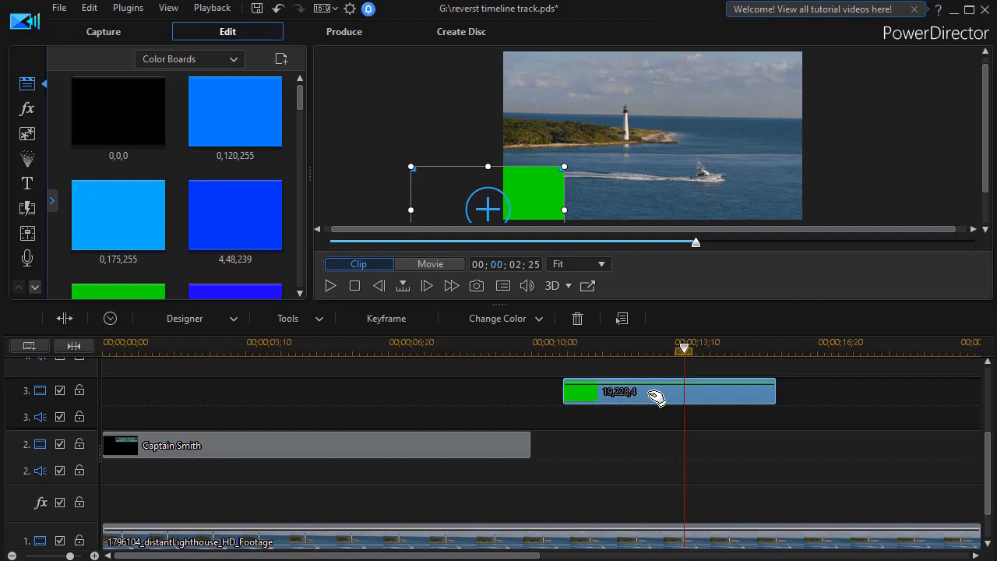
{"action": "mouse_move", "coordinate": [476, 285]}
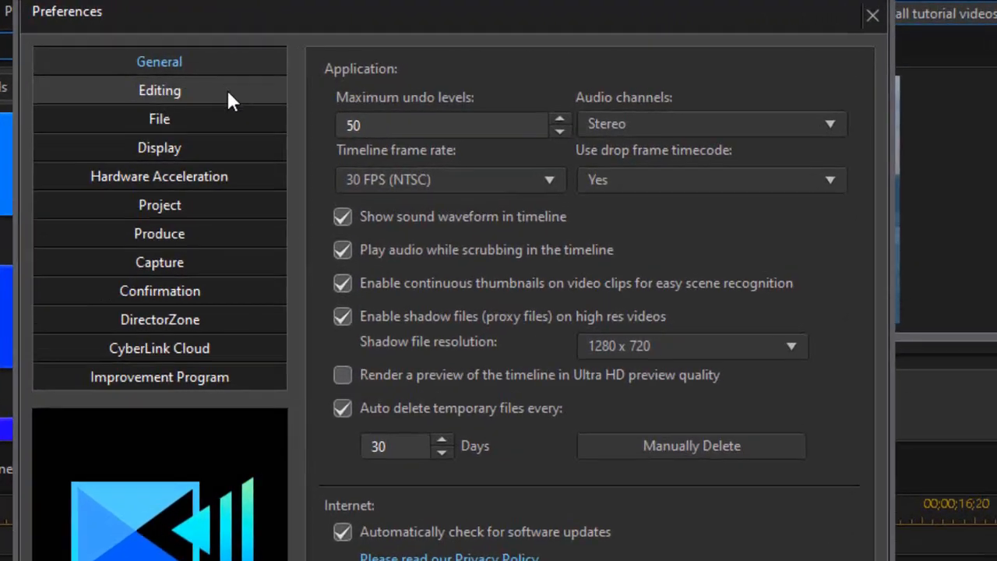
{"action": "left_click", "coordinate": [159, 89]}
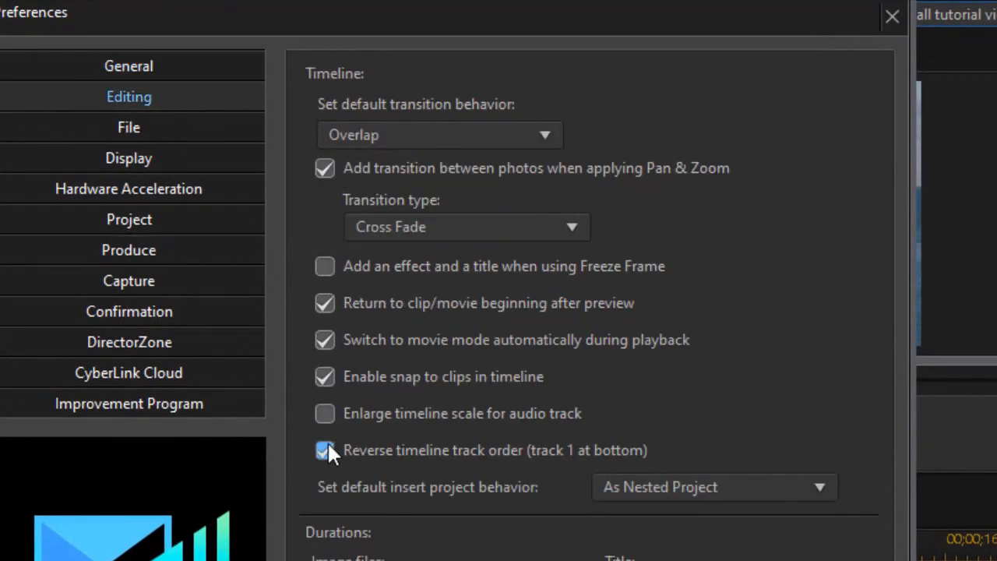
{"action": "left_click", "coordinate": [323, 451]}
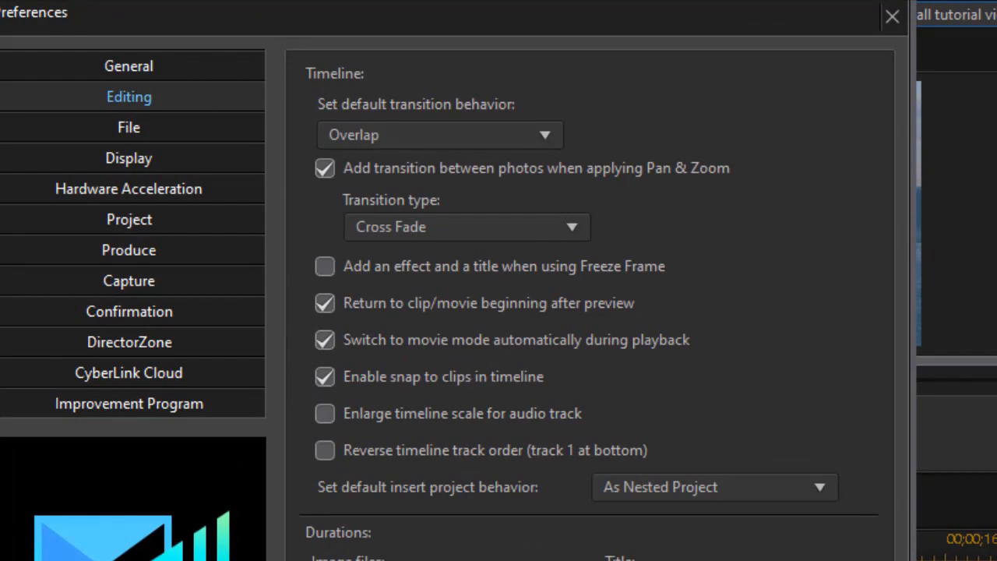
{"action": "left_click", "coordinate": [888, 17]}
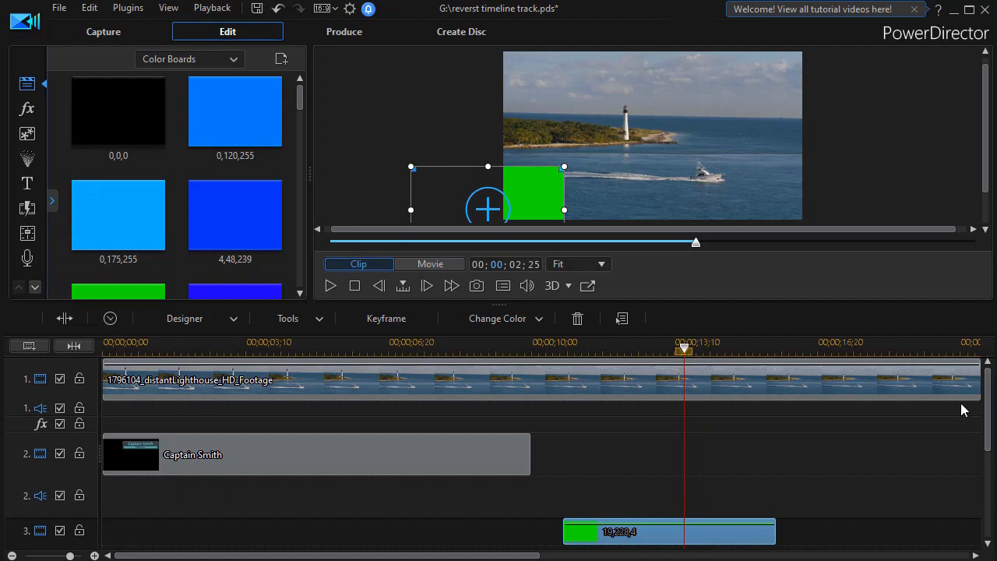
{"action": "mouse_move", "coordinate": [937, 458]}
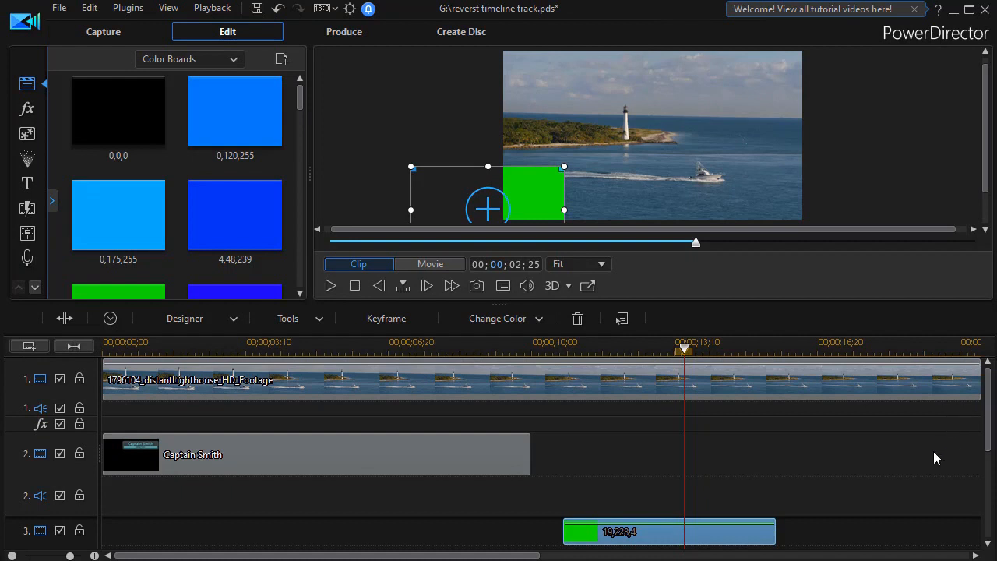